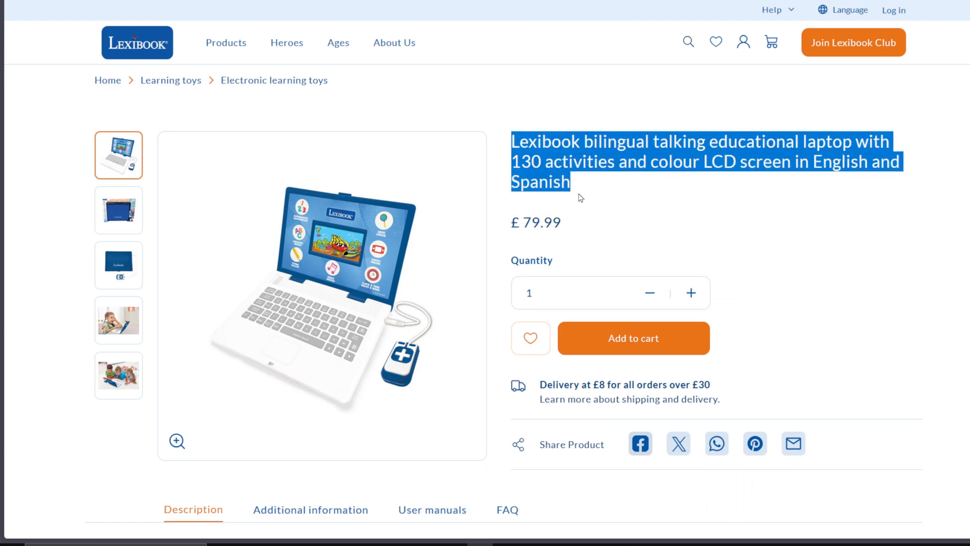
- Browse the gallery photos of the packaging box, the closed laptop and children using it
{"action": "left_click", "coordinate": [118, 209]}
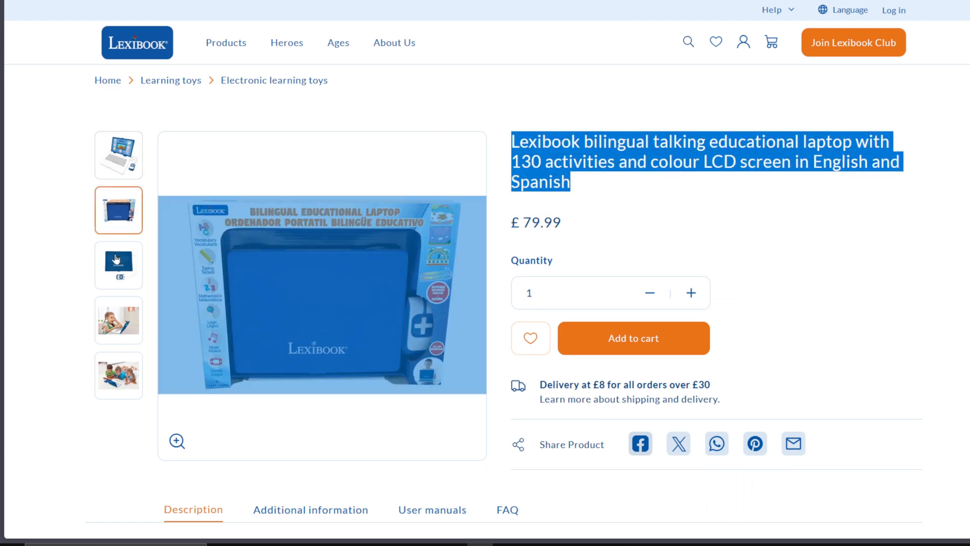
{"action": "left_click", "coordinate": [177, 441]}
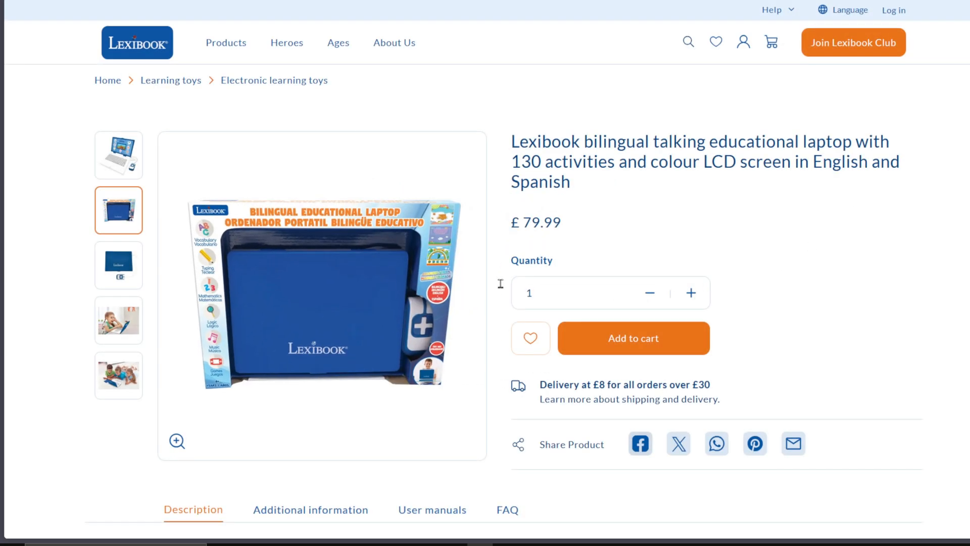
{"action": "left_click", "coordinate": [119, 265]}
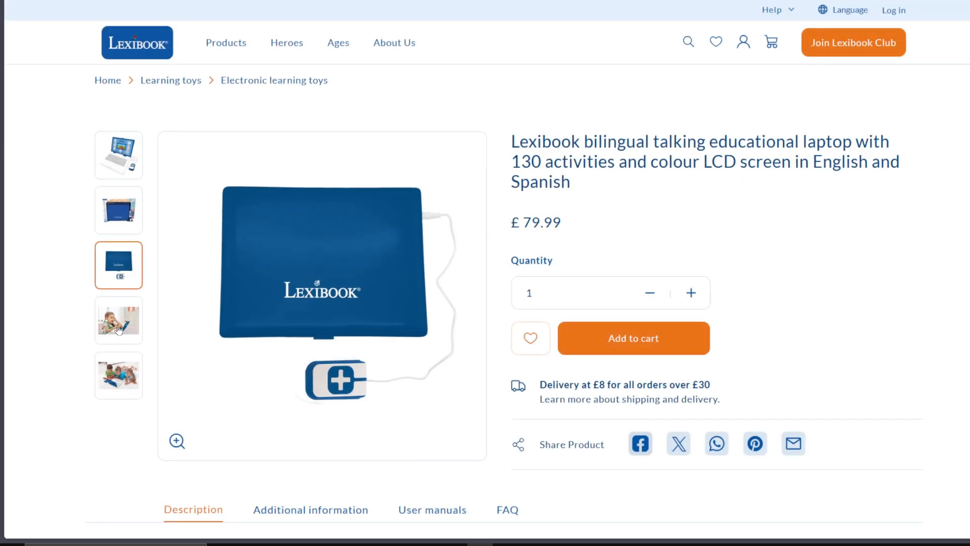
{"action": "left_click", "coordinate": [118, 375]}
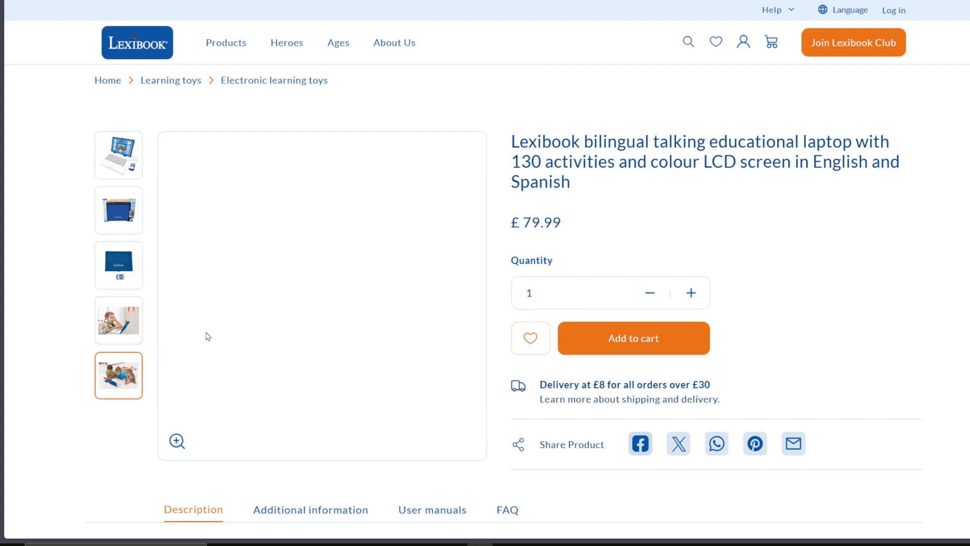
{"action": "scroll", "scroll_direction": "down", "scroll_amount": 3}
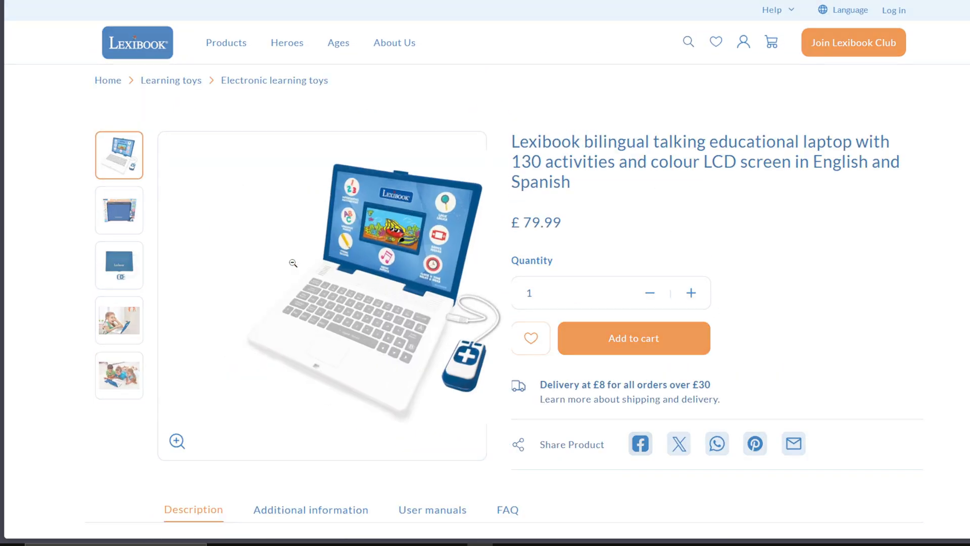
{"action": "scroll", "scroll_direction": "down", "scroll_amount": 3}
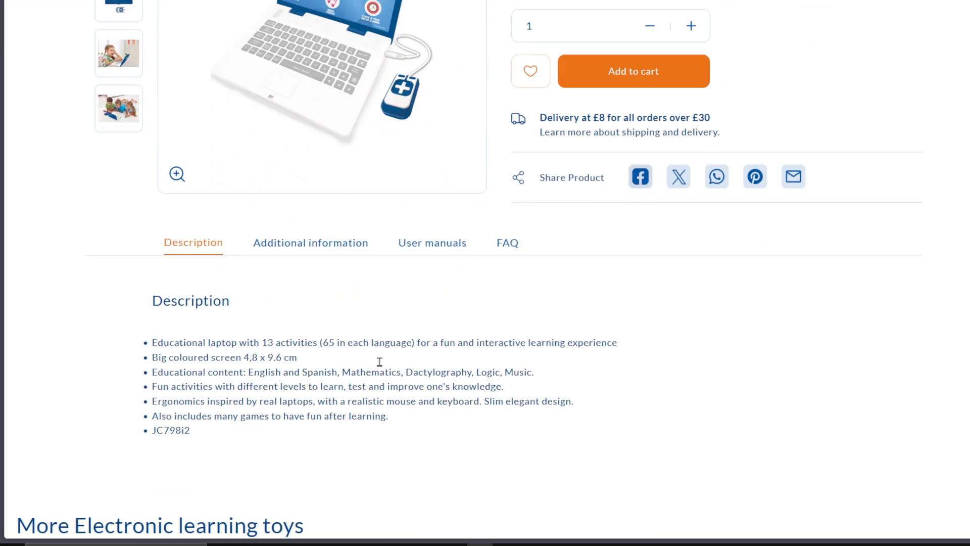
- View the Additional information specifications, then return to the product description
{"action": "left_click", "coordinate": [310, 242]}
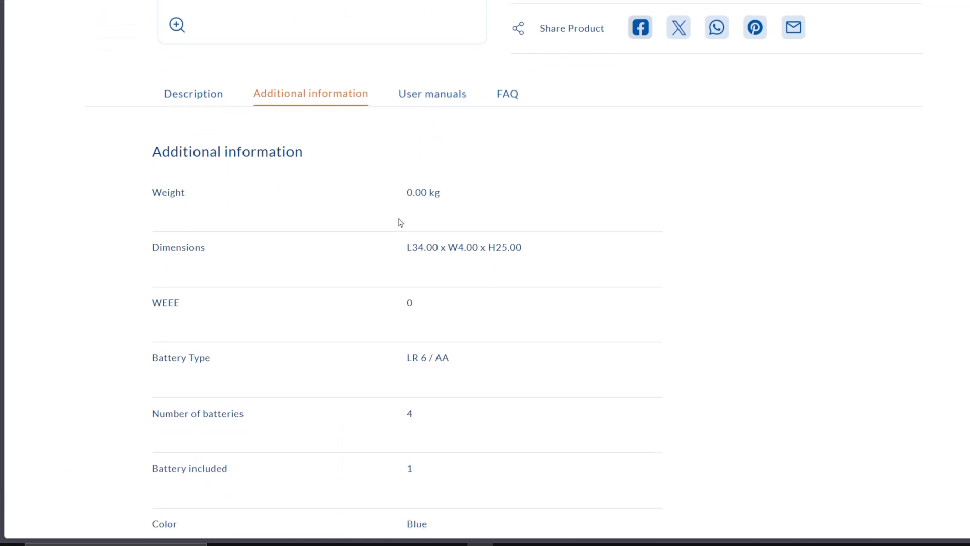
{"action": "scroll", "scroll_direction": "down", "scroll_amount": 3}
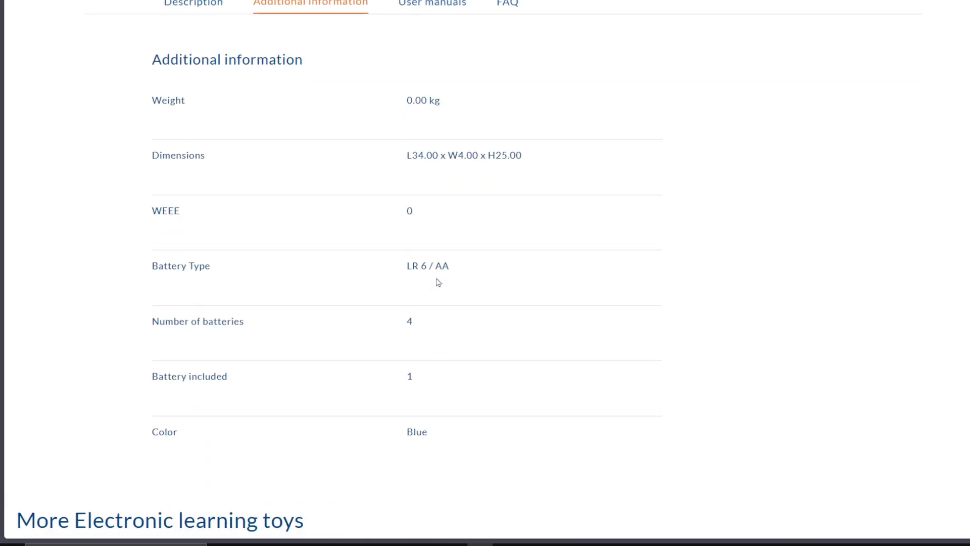
{"action": "scroll", "scroll_direction": "up", "scroll_amount": 3}
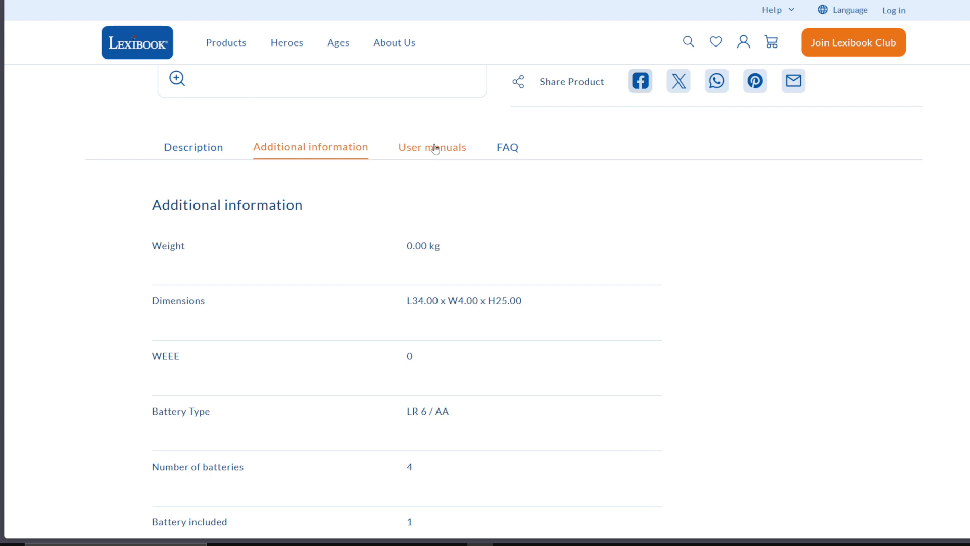
{"action": "left_click", "coordinate": [193, 147]}
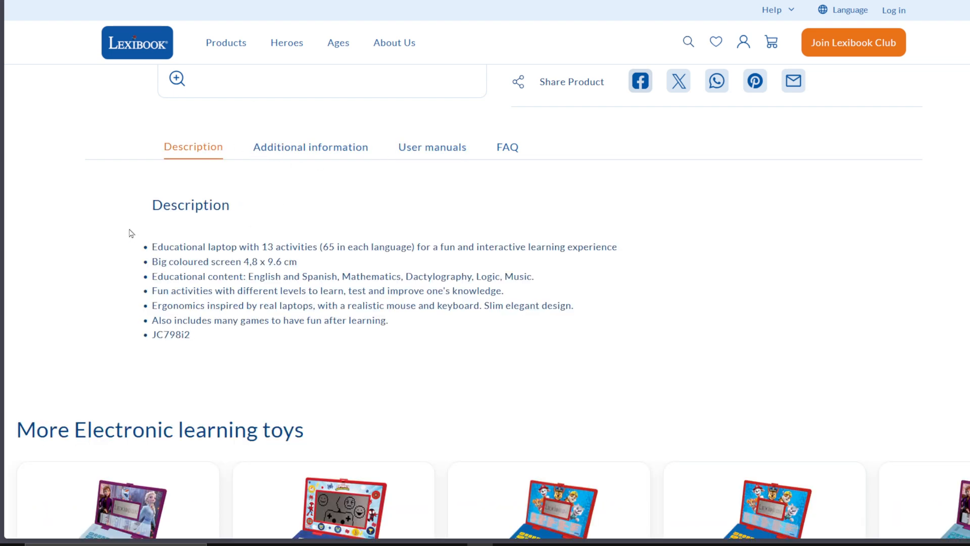
{"action": "double_click", "coordinate": [186, 334]}
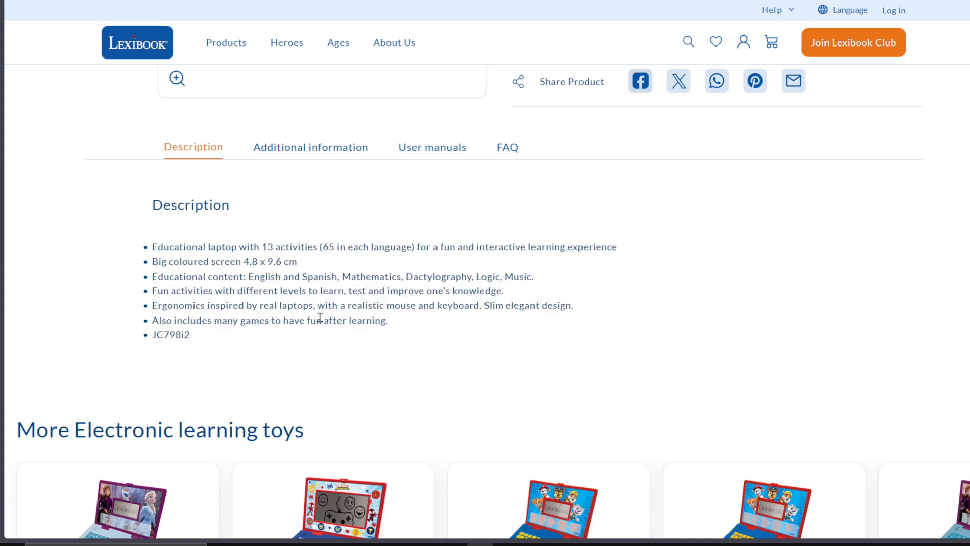
{"action": "scroll", "scroll_direction": "down", "scroll_amount": 3}
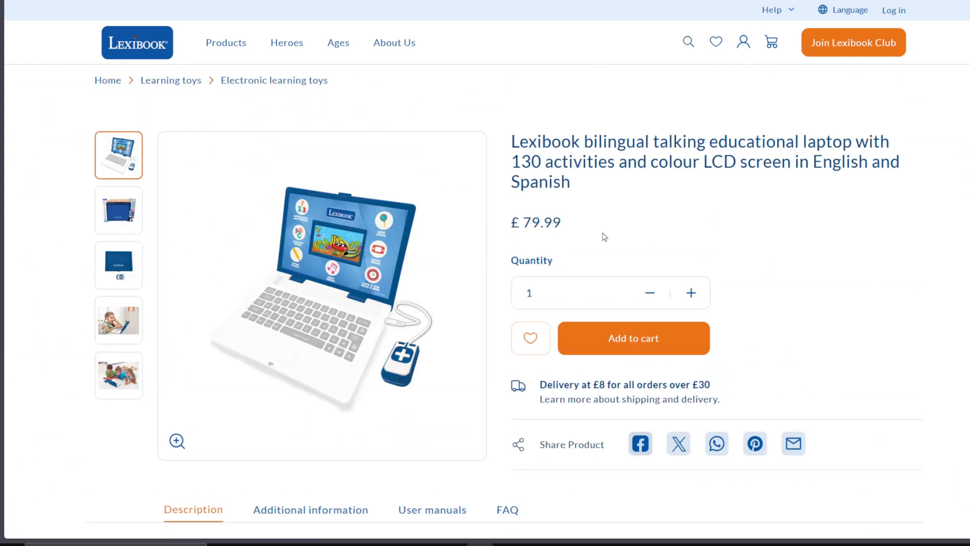
- Switch between Additional information and Description again, clearing the highlighted educational content line
{"action": "left_click", "coordinate": [177, 441]}
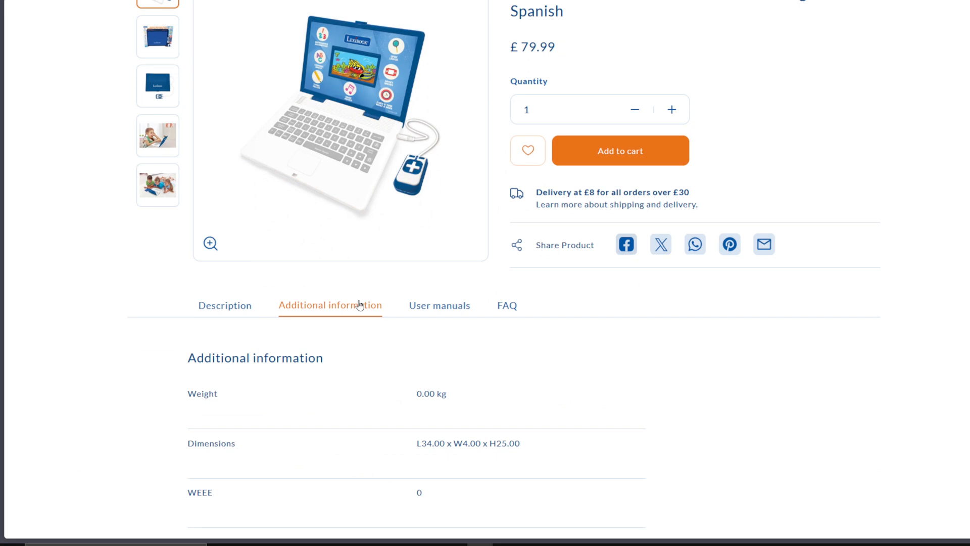
{"action": "left_click", "coordinate": [224, 305]}
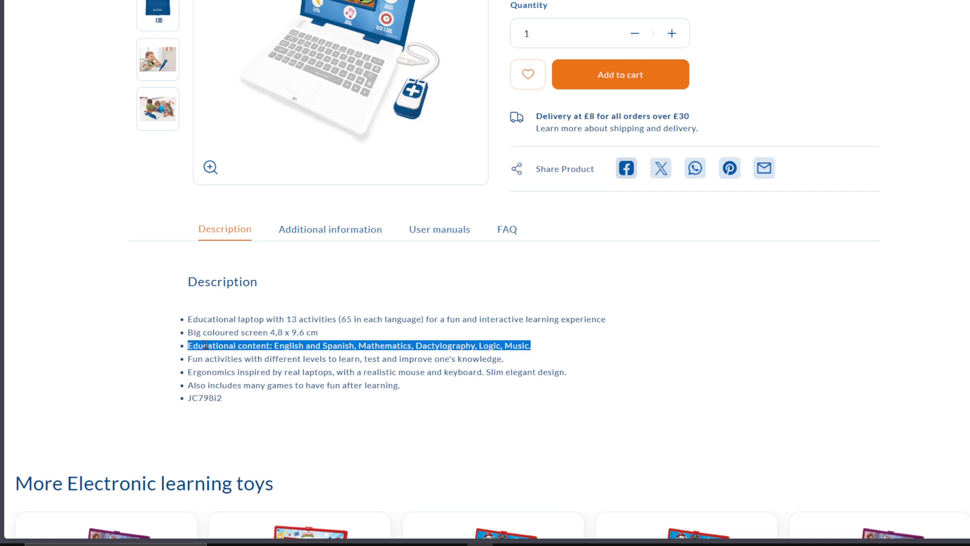
{"action": "left_click", "coordinate": [210, 371]}
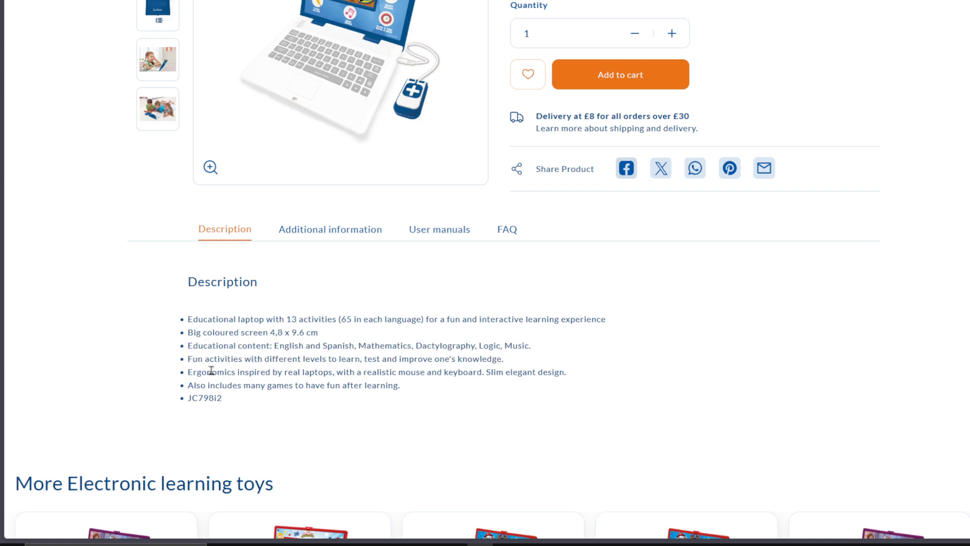
{"action": "mouse_move", "coordinate": [206, 401]}
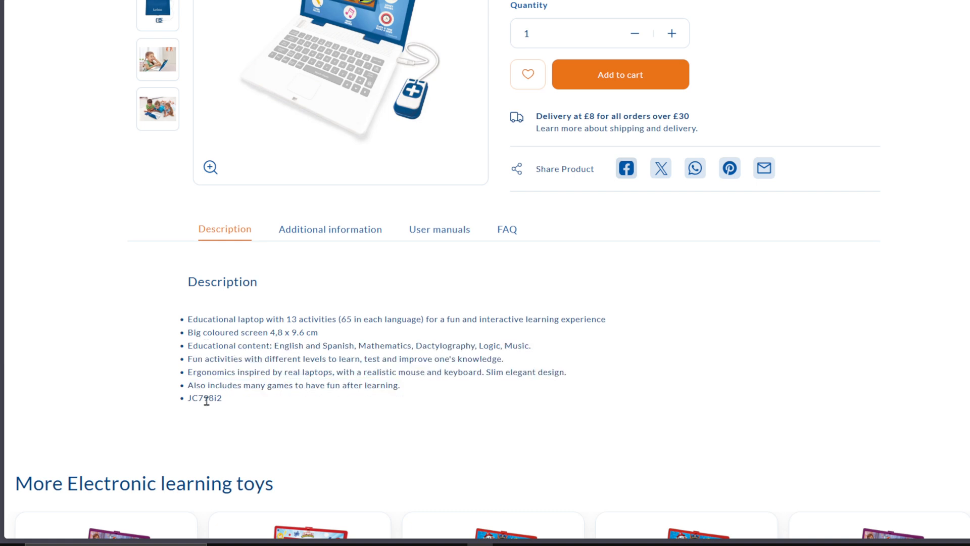
{"action": "left_click", "coordinate": [330, 229]}
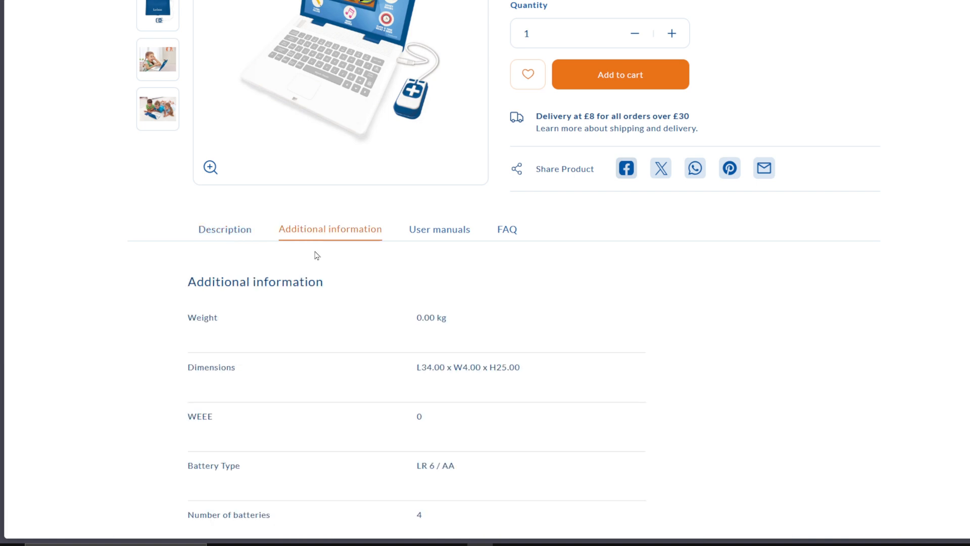
{"action": "scroll", "scroll_direction": "down", "scroll_amount": 3}
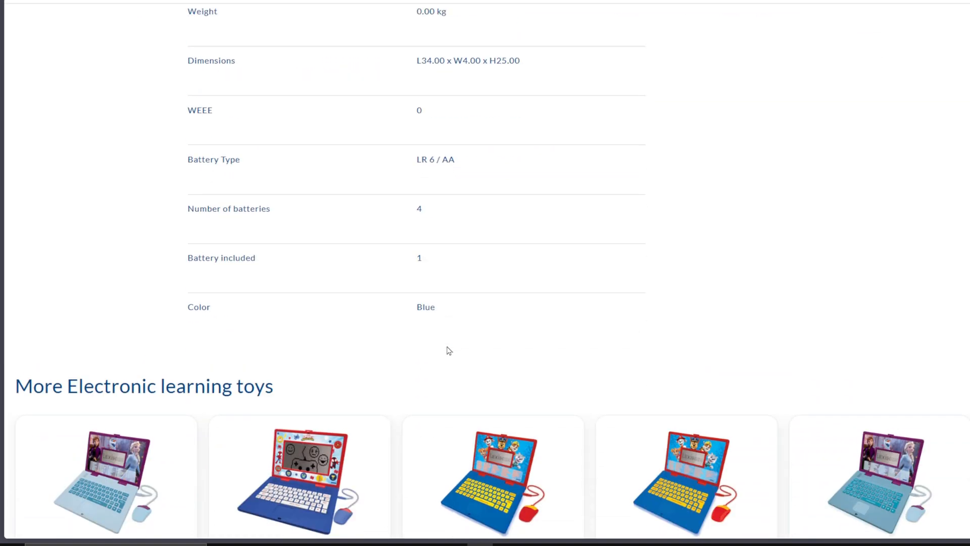
{"action": "scroll", "scroll_direction": "up", "scroll_amount": 3}
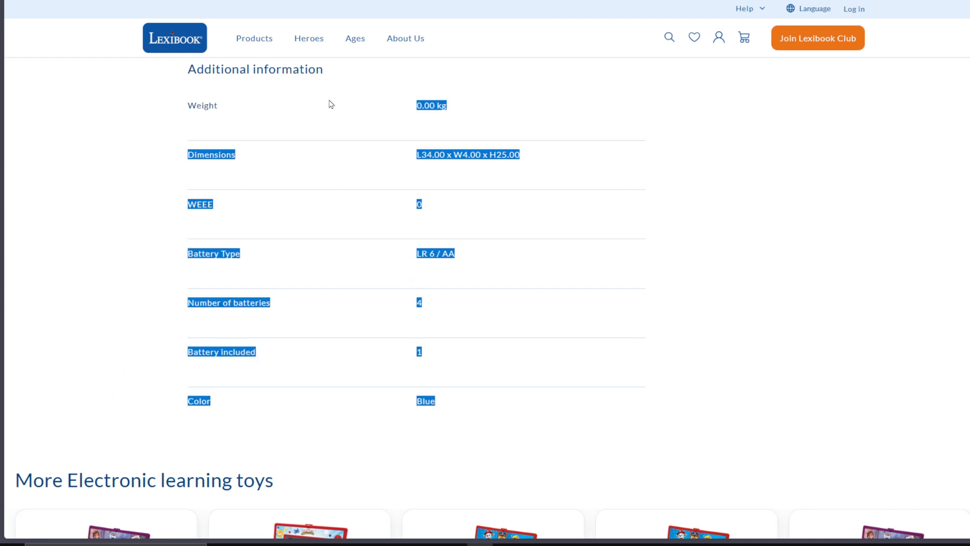
{"action": "scroll", "scroll_direction": "up", "scroll_amount": 3}
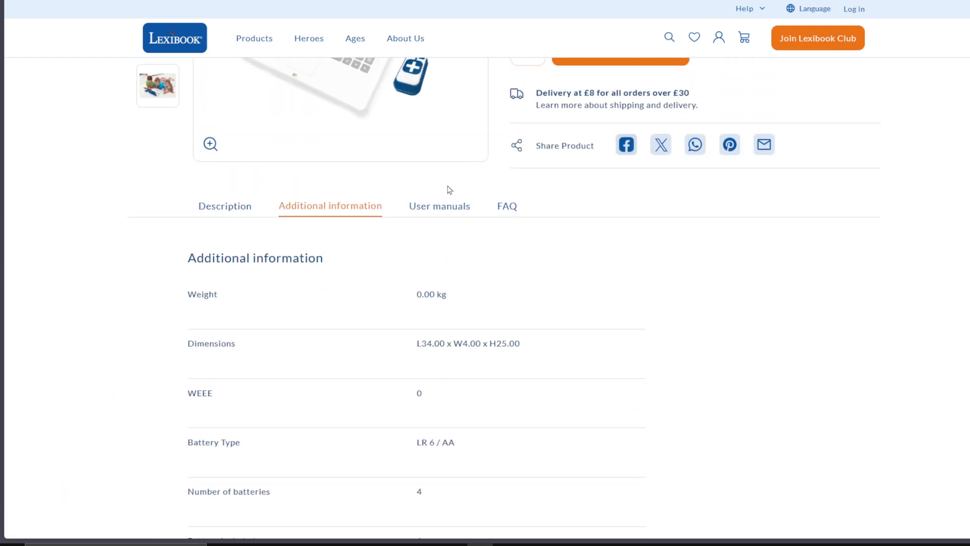
- Check the User manuals and FAQ sections, which are both empty
{"action": "left_click", "coordinate": [439, 207]}
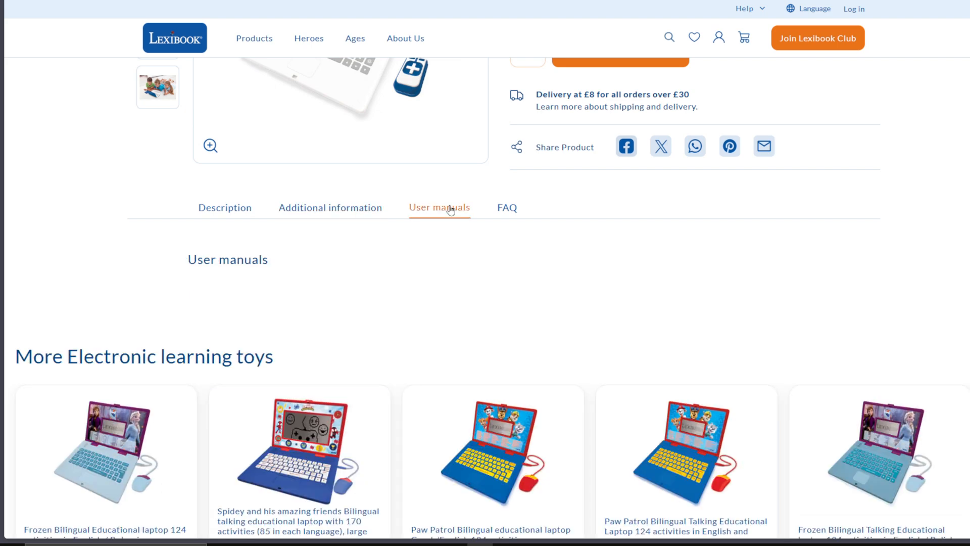
{"action": "left_click", "coordinate": [507, 207]}
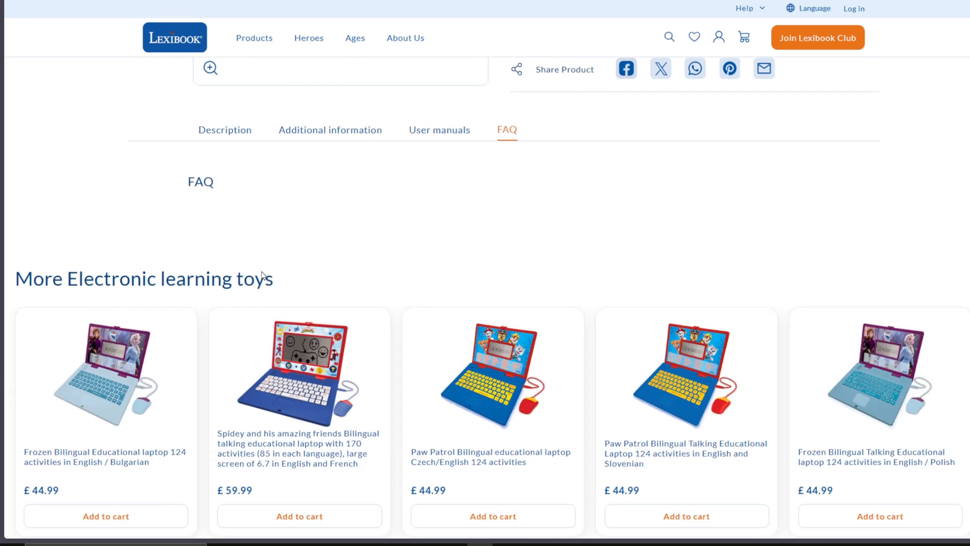
{"action": "scroll", "scroll_direction": "down", "scroll_amount": 3}
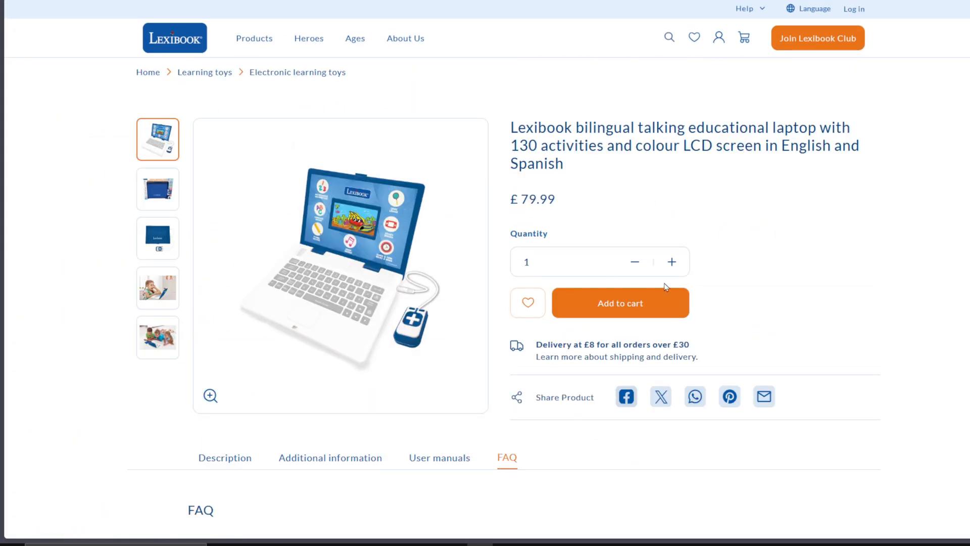
- Raise the laptop order quantity to 25
{"action": "left_click", "coordinate": [672, 262]}
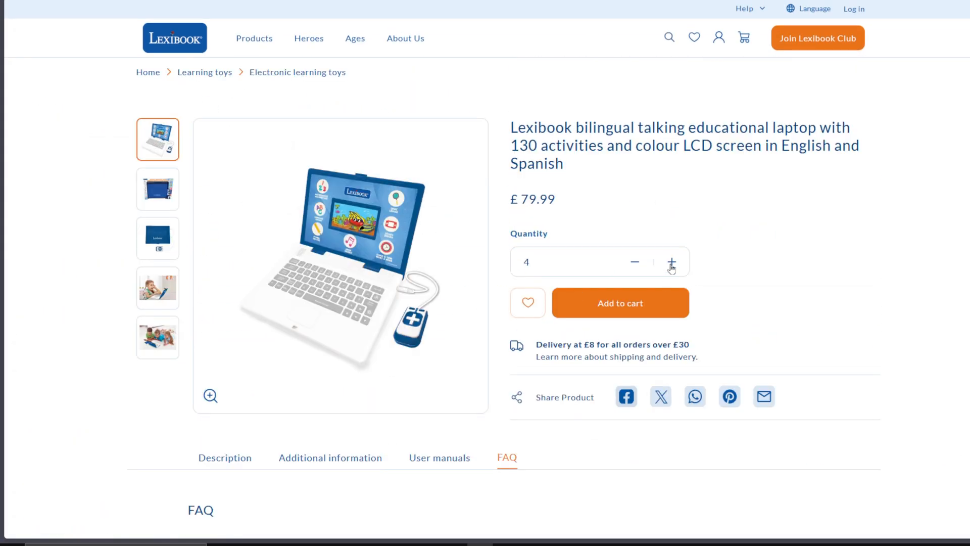
{"action": "left_click", "coordinate": [671, 262]}
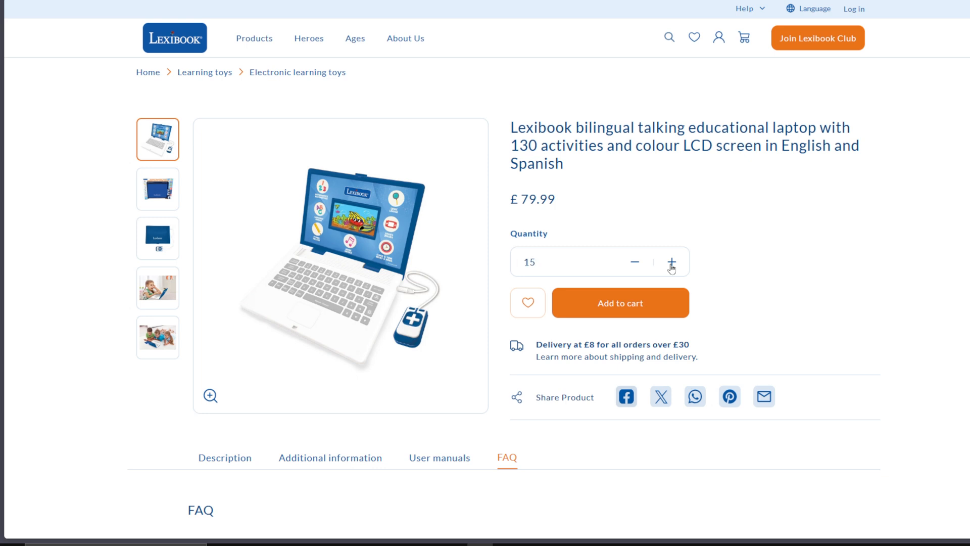
{"action": "left_click", "coordinate": [671, 262]}
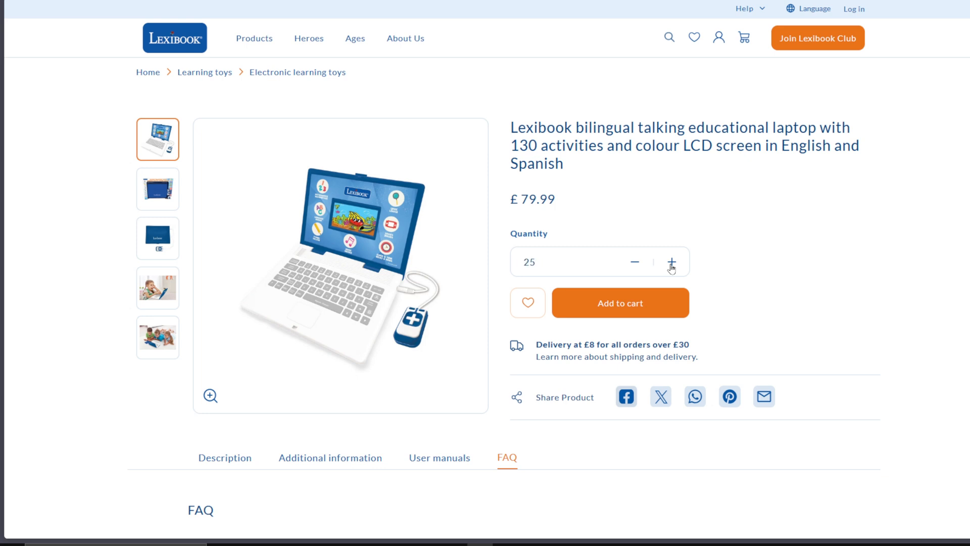